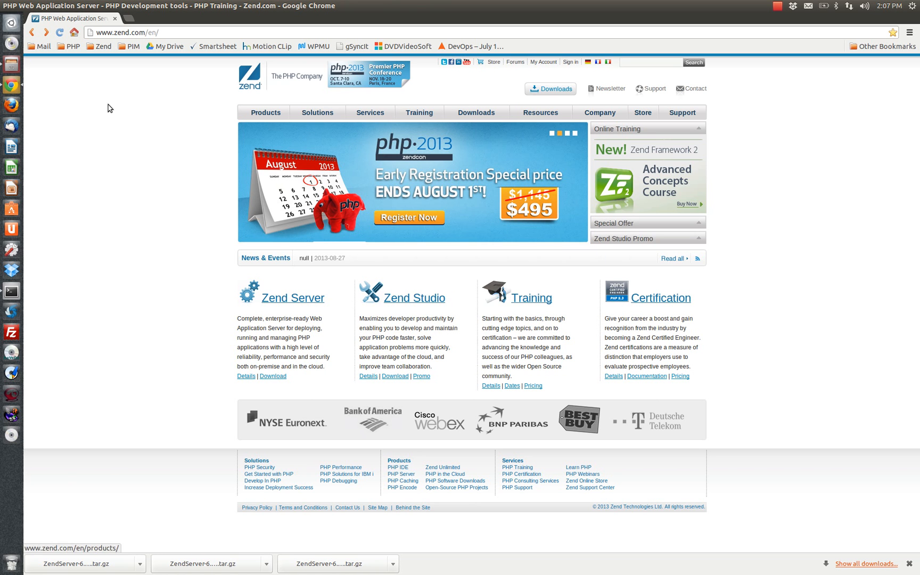
Step: Navigate from zend.com Products to the Zend Server downloads page
{"action": "left_click", "coordinate": [265, 112]}
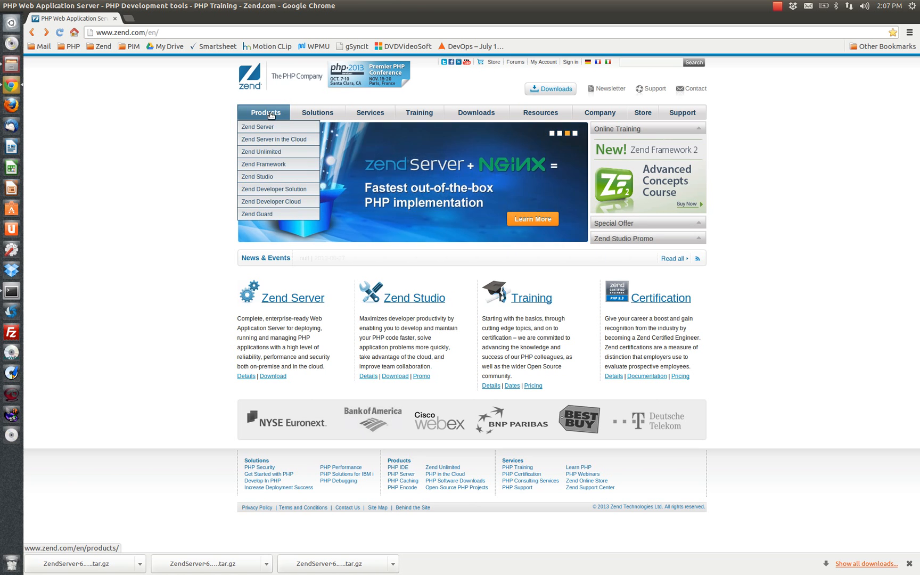
{"action": "left_click", "coordinate": [256, 127]}
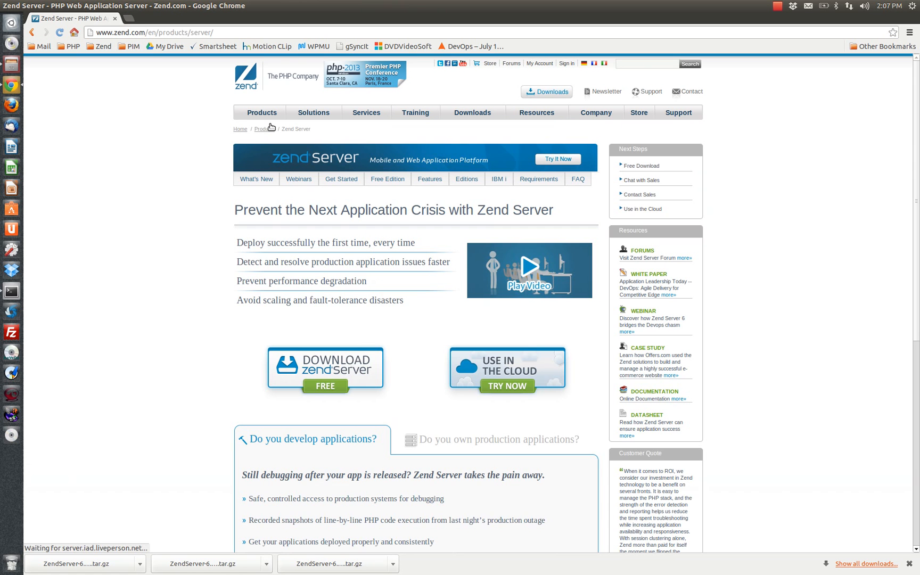
{"action": "left_click", "coordinate": [324, 366]}
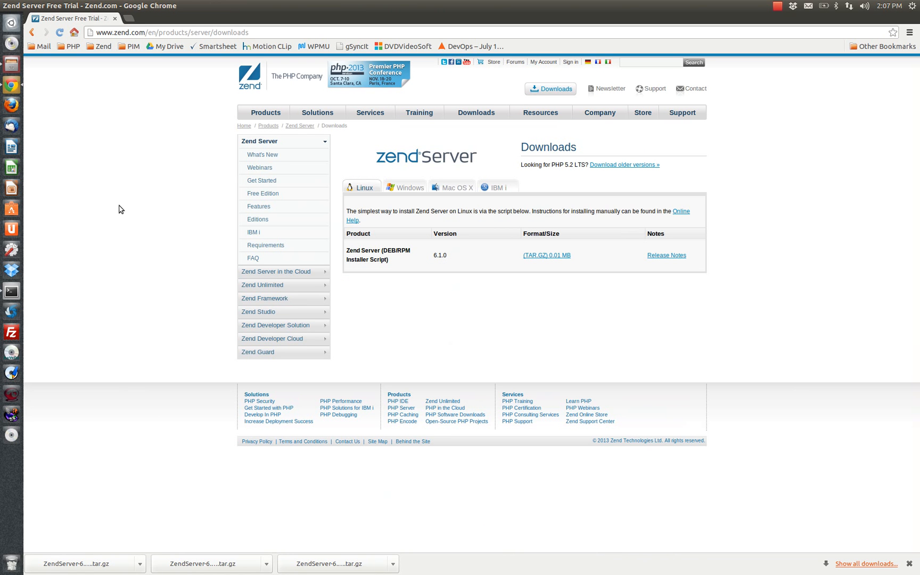
{"action": "mouse_move", "coordinate": [468, 346]}
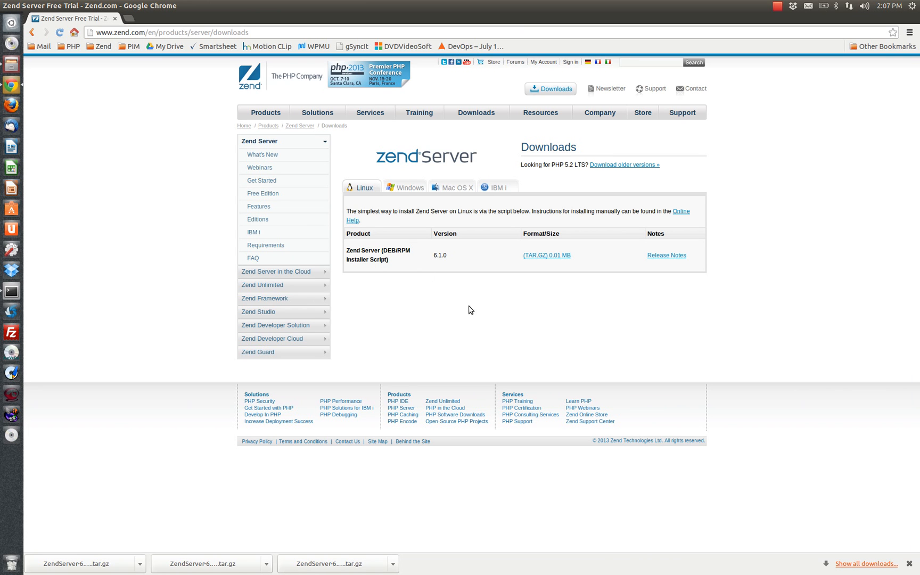
{"action": "mouse_move", "coordinate": [544, 304]}
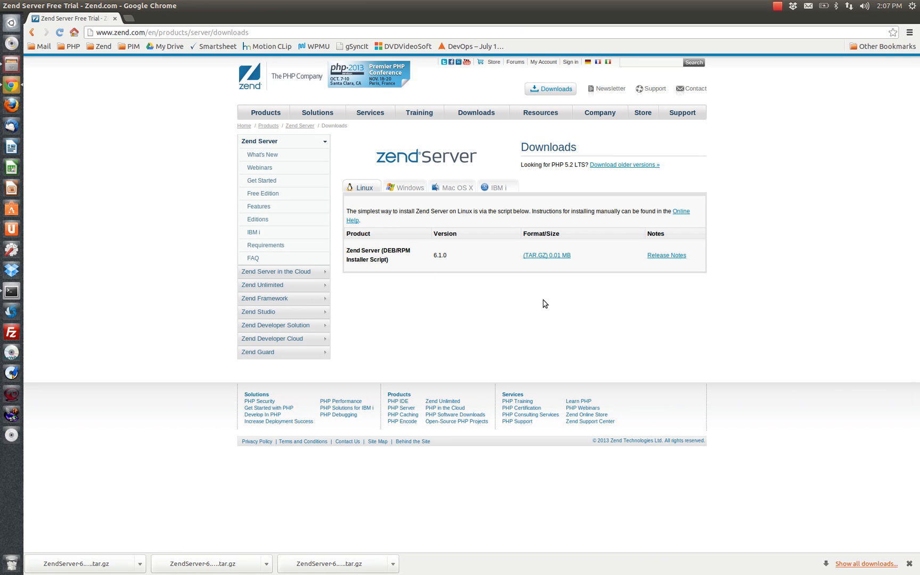
{"action": "mouse_move", "coordinate": [545, 255]}
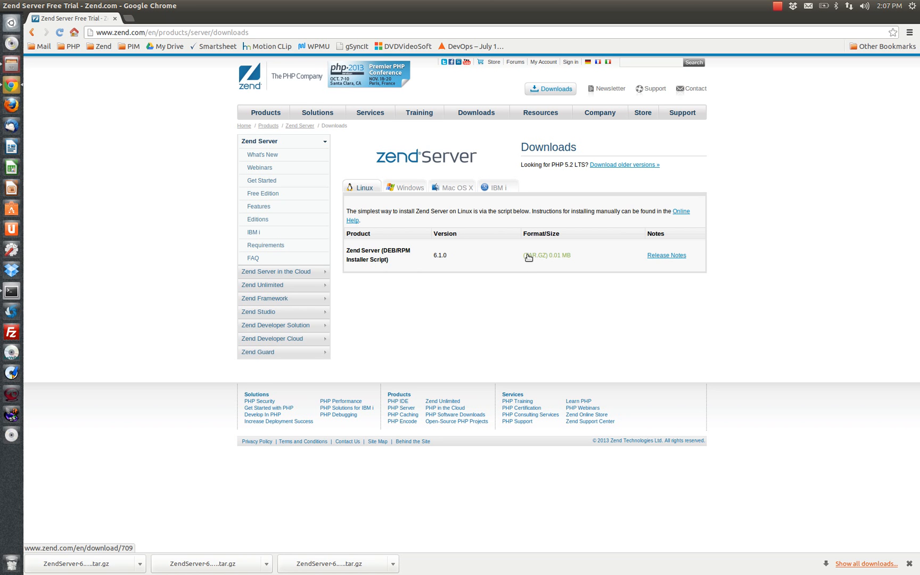
Step: Download the Linux 6.1.0 installer script TAR.GZ and return to the Zend Server page
{"action": "left_click", "coordinate": [539, 255]}
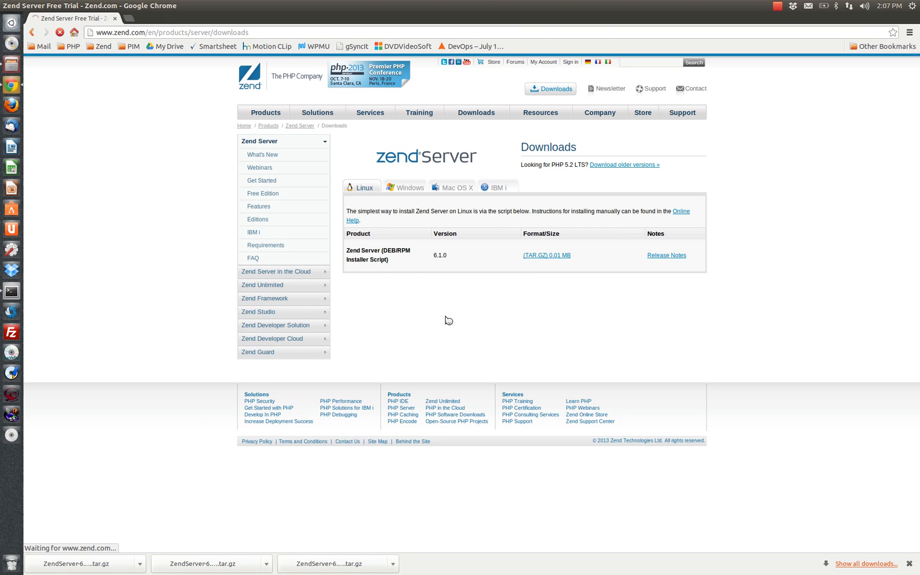
{"action": "left_click", "coordinate": [264, 111]}
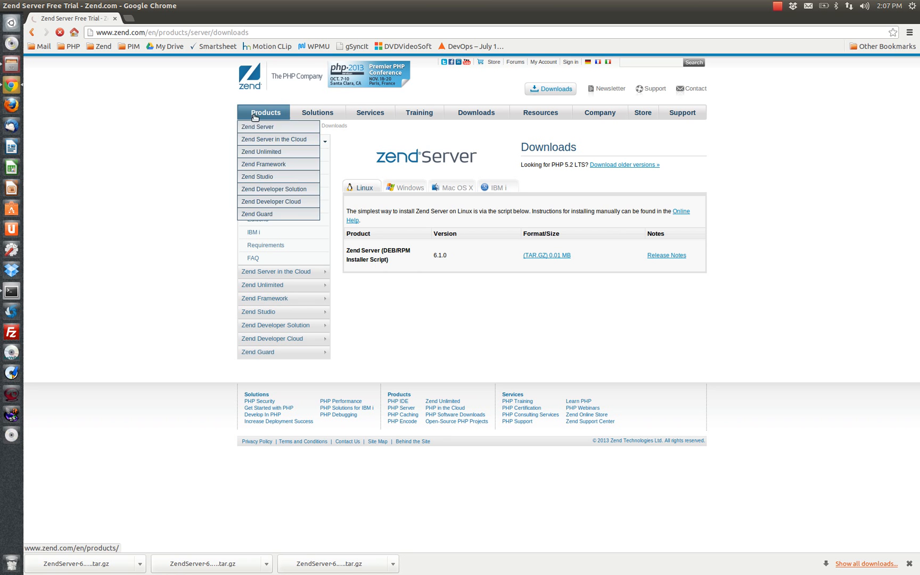
{"action": "left_click", "coordinate": [256, 125]}
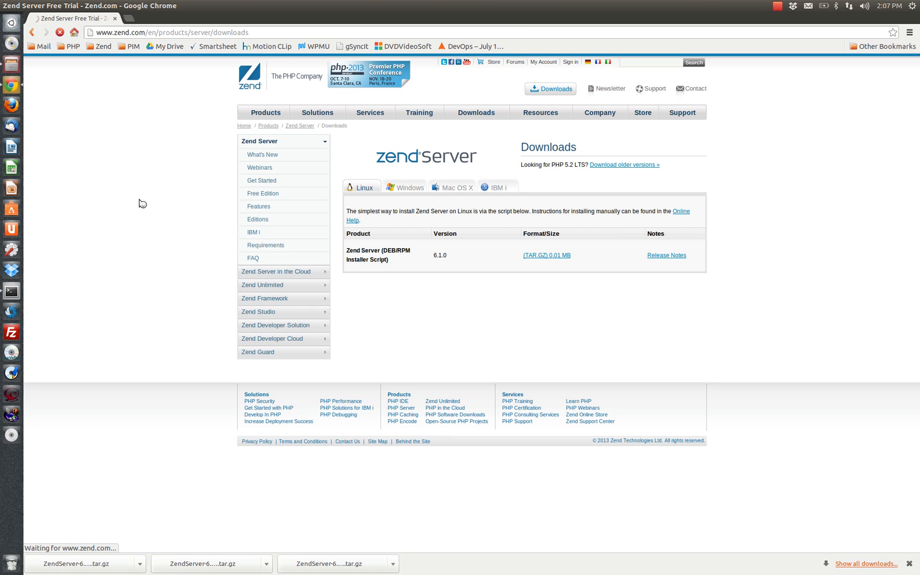
Step: Move the extracted ZendServer-RepositoryInstaller into Home as ZendServerInstall
{"action": "left_click", "coordinate": [545, 254]}
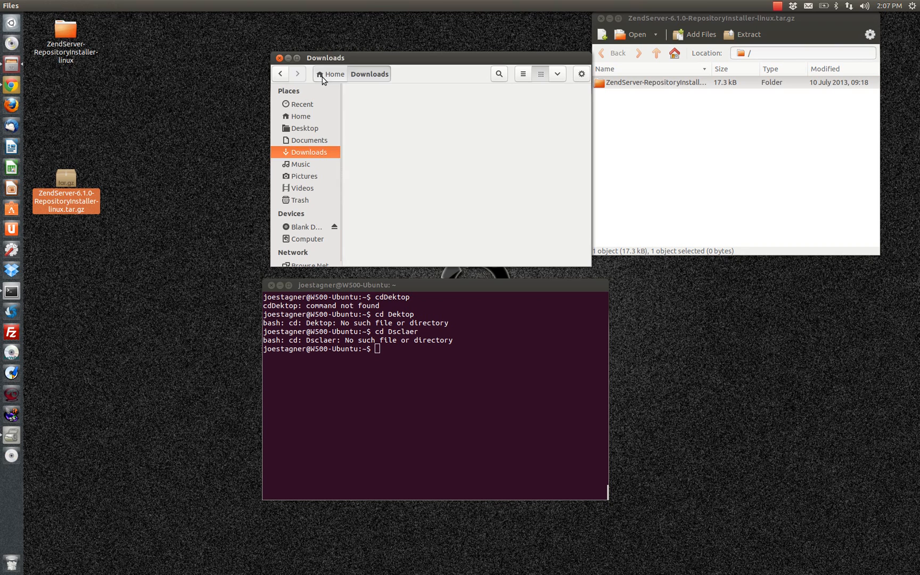
{"action": "right_click", "coordinate": [65, 33]}
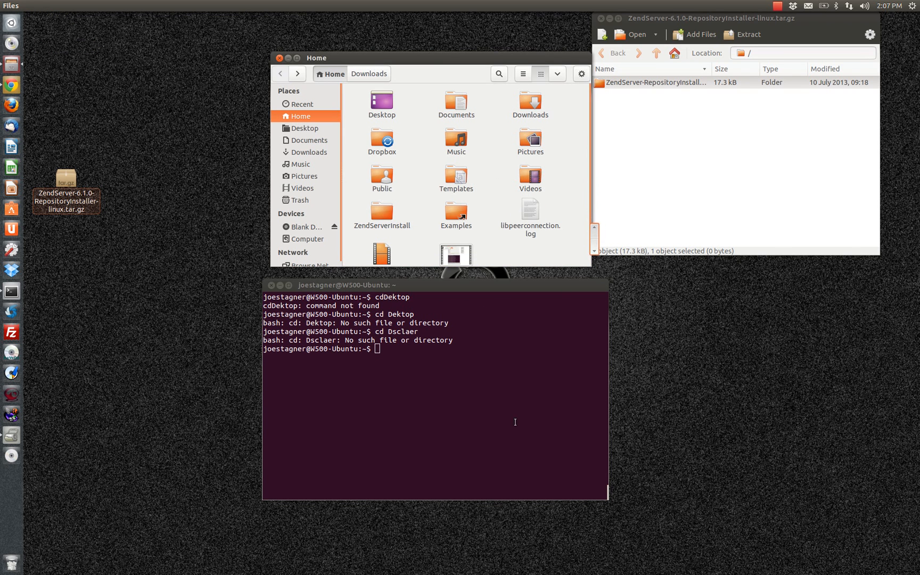
Step: List the home folder and change into ZendServerInstall, listing its contents
{"action": "type", "text": "ls"}
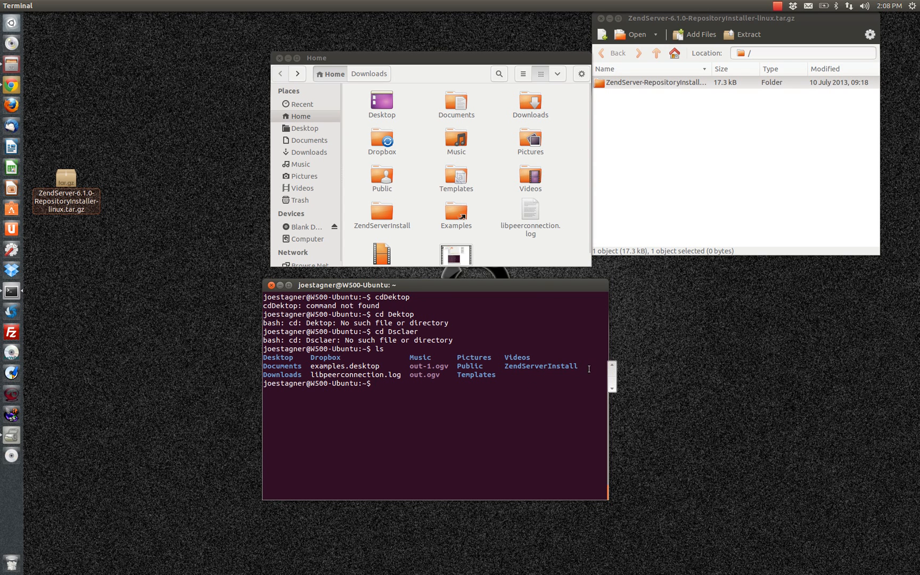
{"action": "double_click", "coordinate": [540, 365]}
{"action": "type", "text": "cd"}
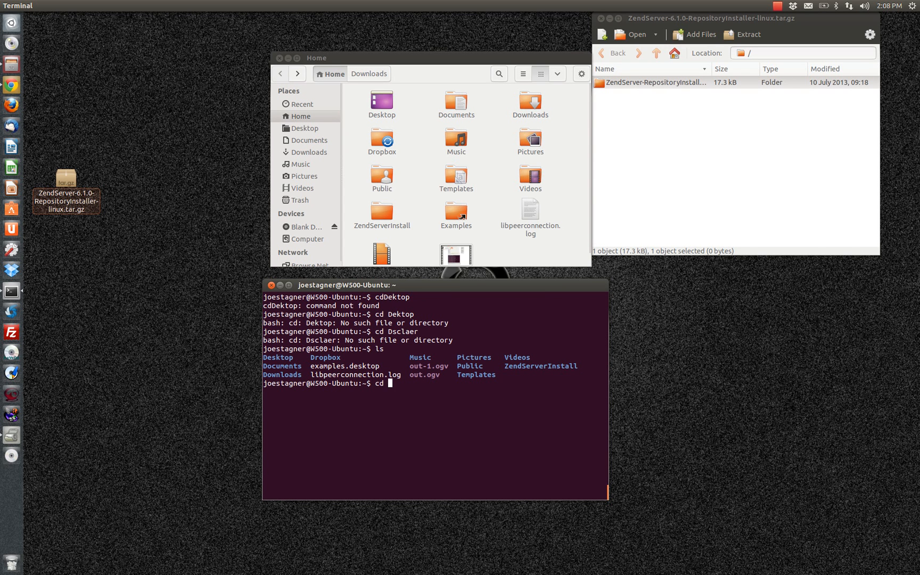
{"action": "type", "text": "ZendServerInstall"}
{"action": "type", "text": "ls"}
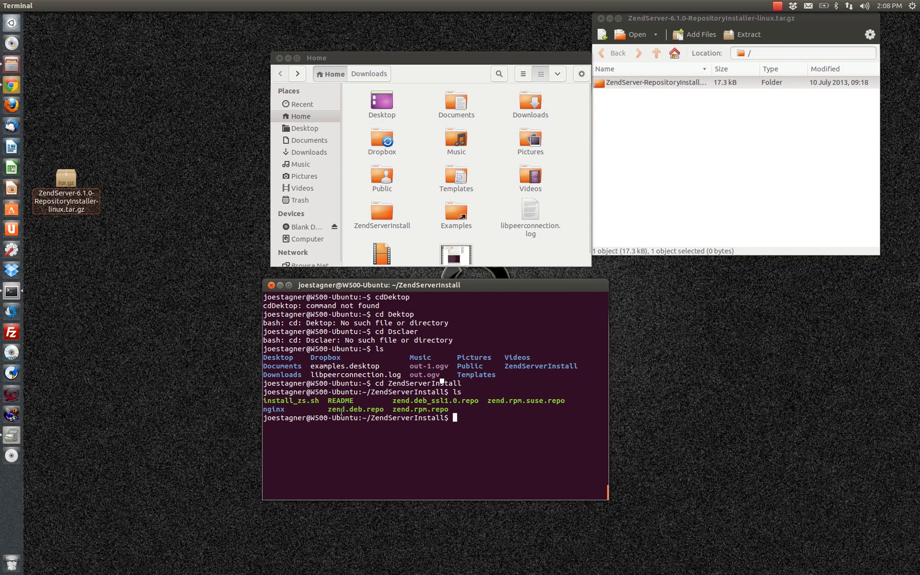
{"action": "double_click", "coordinate": [289, 400]}
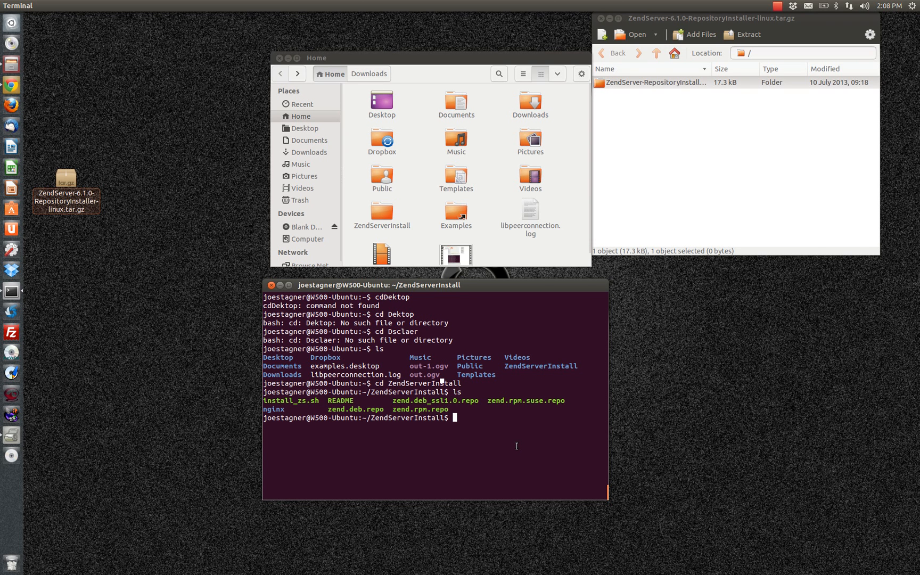
Step: Run sudo ./install_zs.sh 5.4 nginx to start the Zend Server install
{"action": "type", "text": "sudo"}
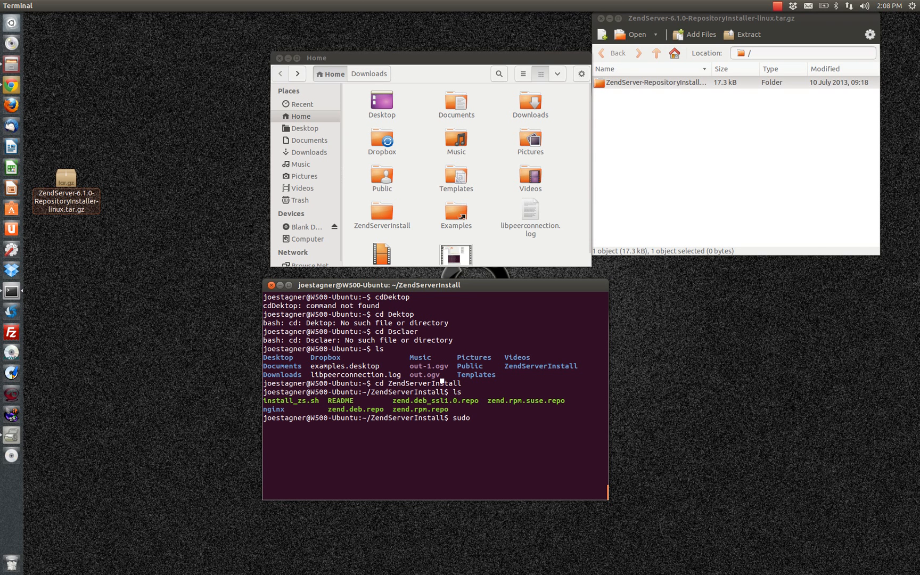
{"action": "type", "text": "./"}
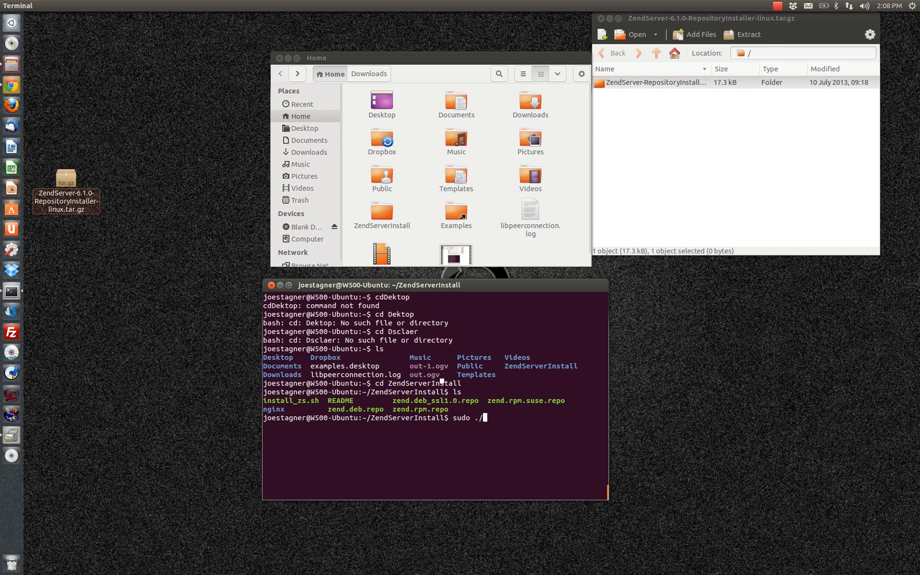
{"action": "type", "text": "install_zs.sh"}
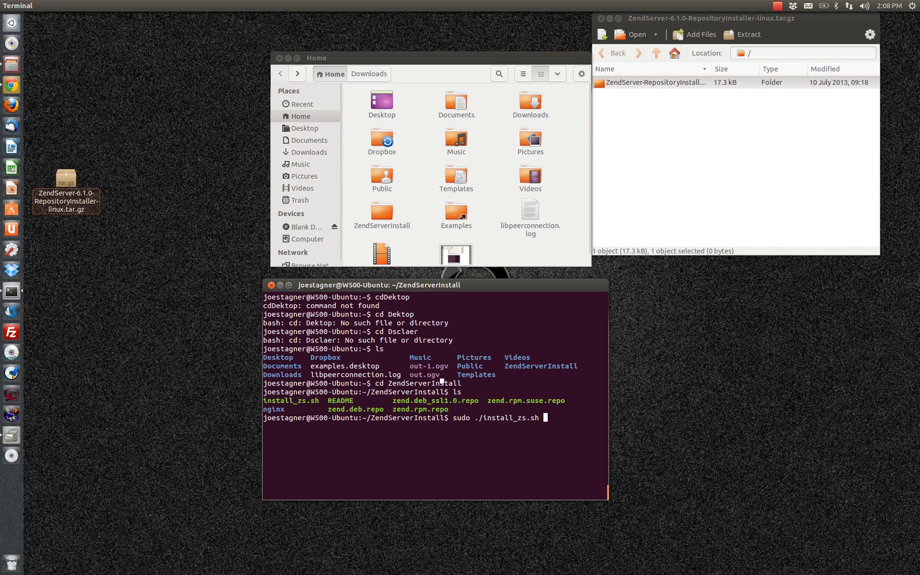
{"action": "type", "text": "."}
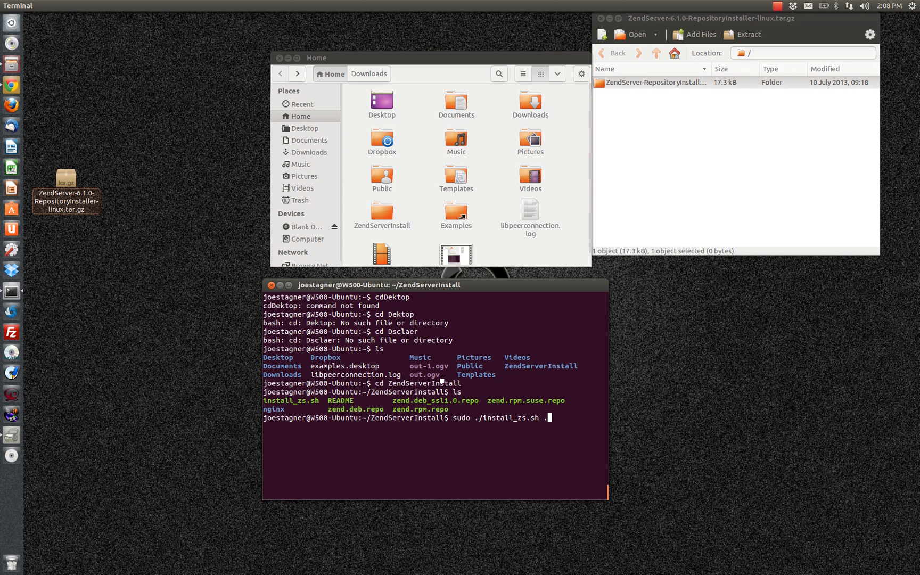
{"action": "type", "text": "5"}
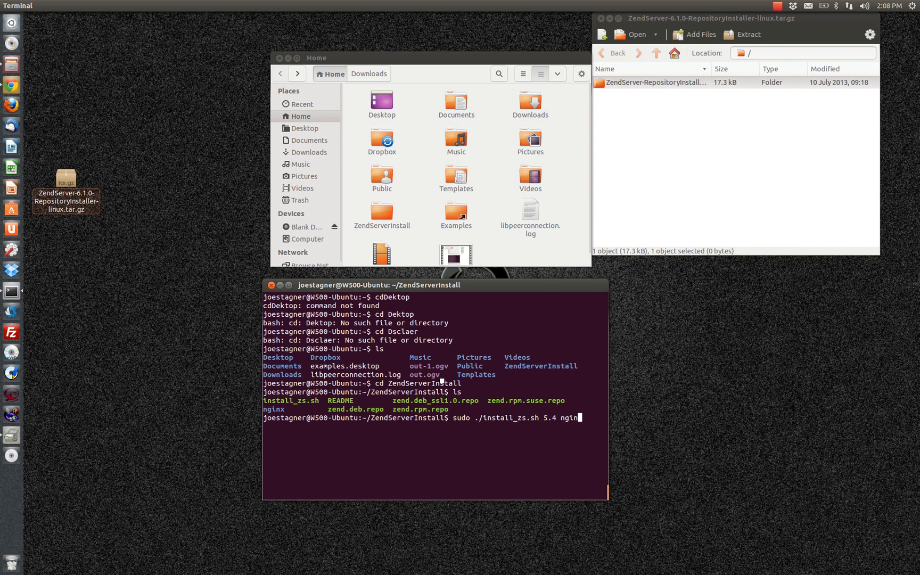
{"action": "type", "text": "x"}
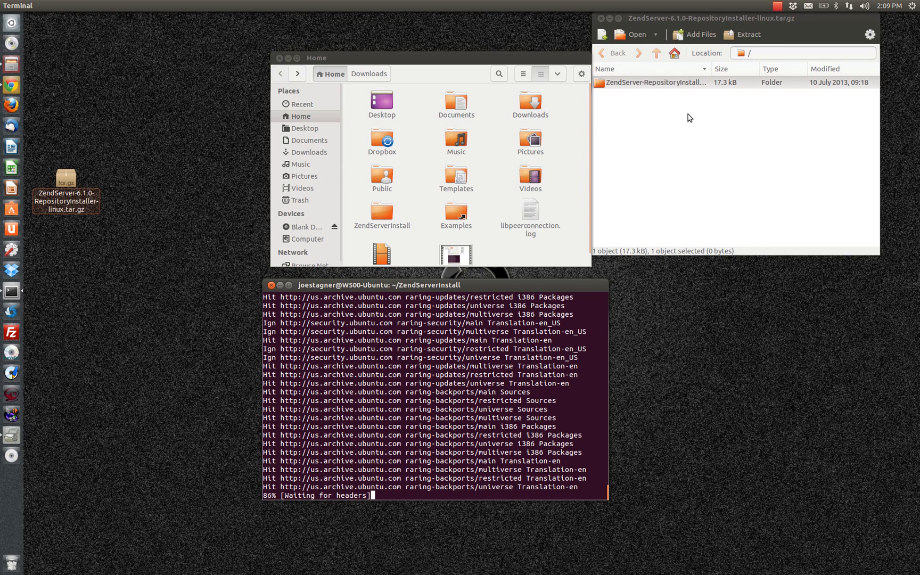
{"action": "mouse_move", "coordinate": [812, 37]}
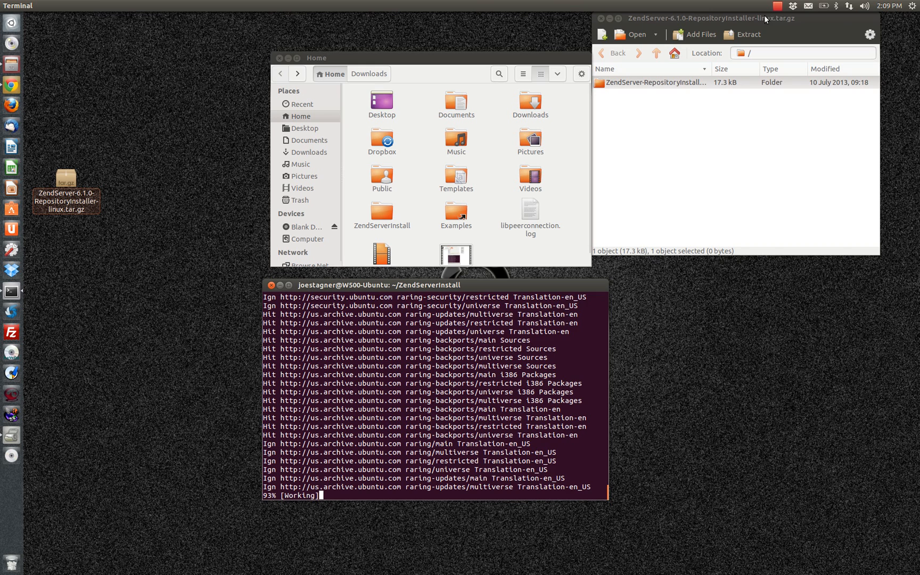
Step: Let apt set up the packages, then bring the Chrome Zend thank-you page forward
{"action": "left_click", "coordinate": [779, 6]}
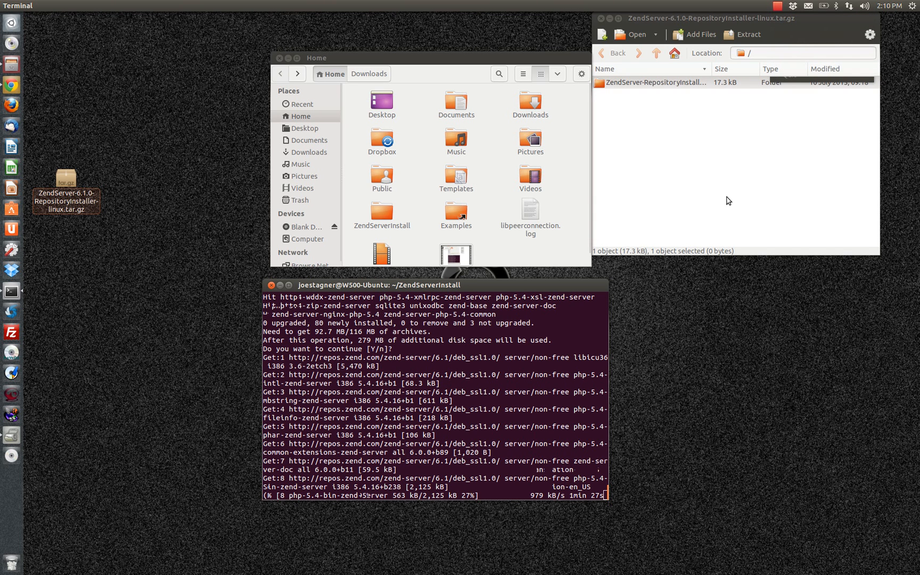
{"action": "mouse_move", "coordinate": [726, 193]}
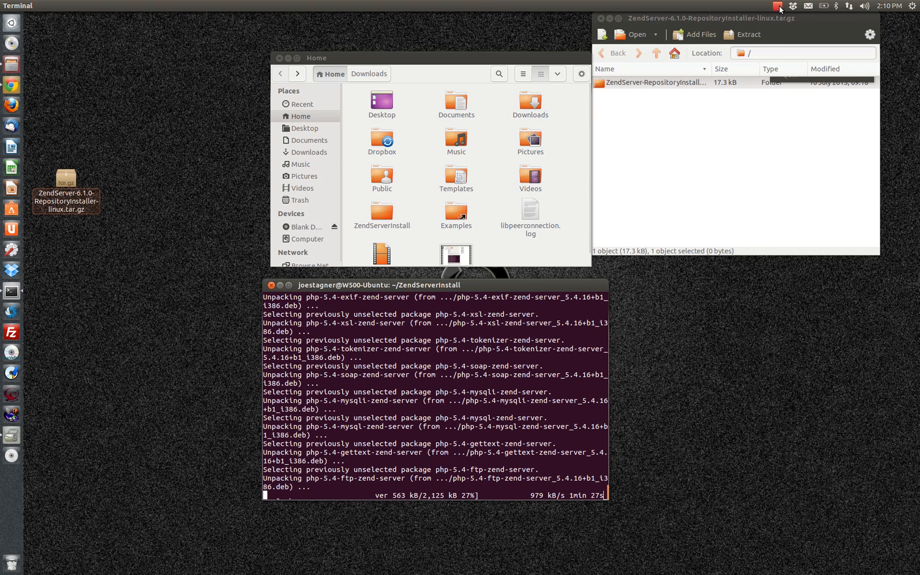
{"action": "left_click", "coordinate": [777, 7]}
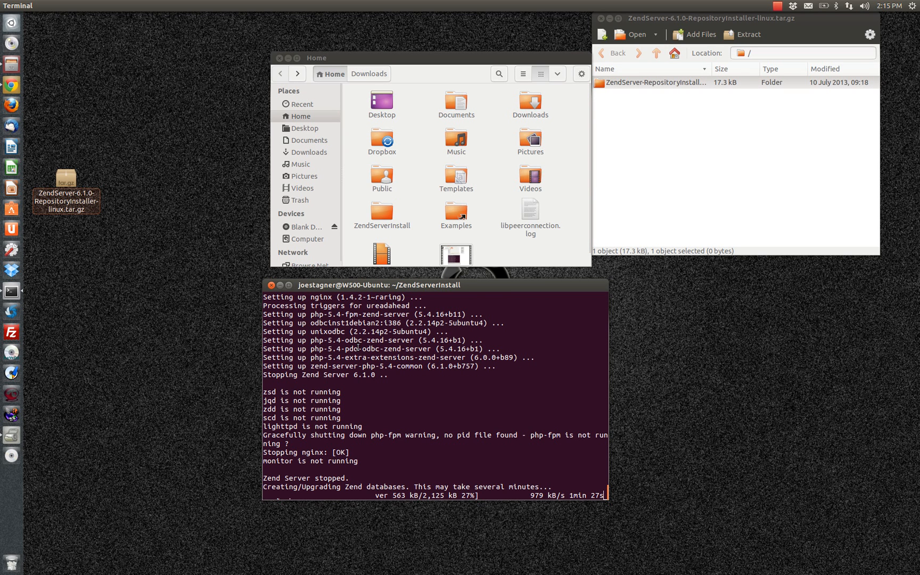
{"action": "mouse_move", "coordinate": [389, 511]}
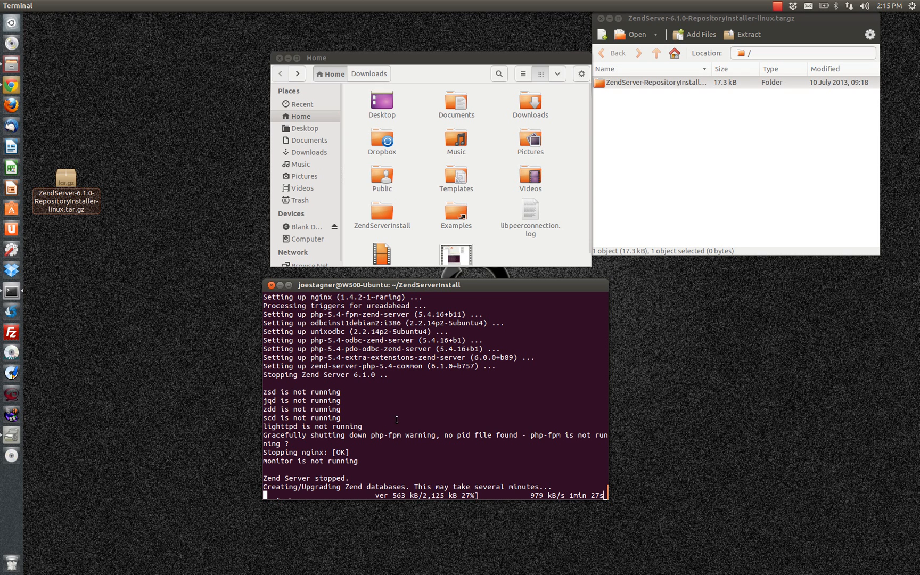
{"action": "mouse_move", "coordinate": [338, 366]}
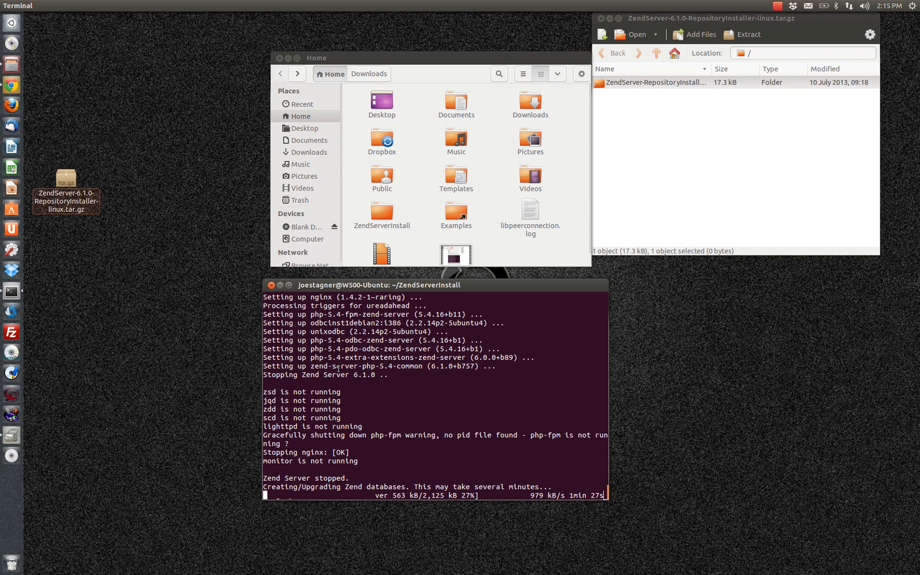
{"action": "mouse_move", "coordinate": [408, 330]}
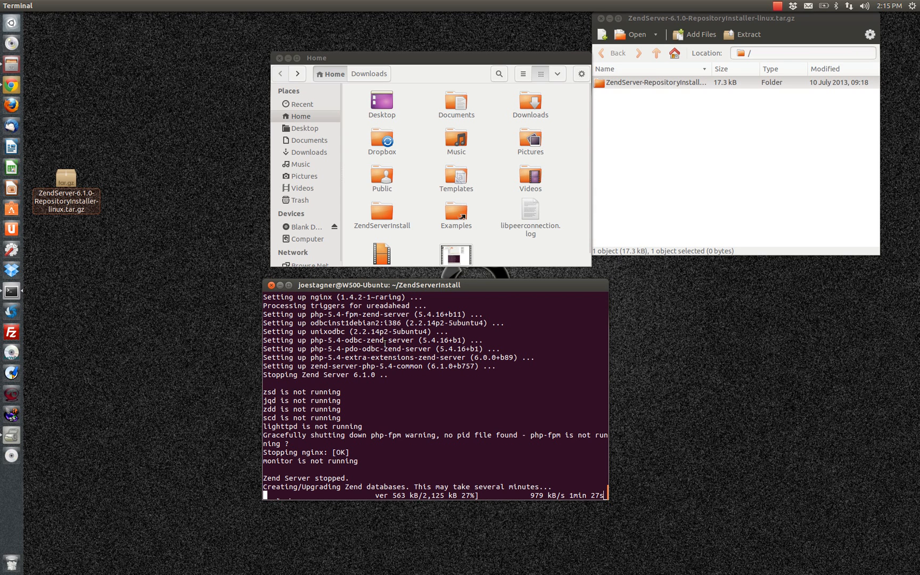
{"action": "mouse_move", "coordinate": [411, 469]}
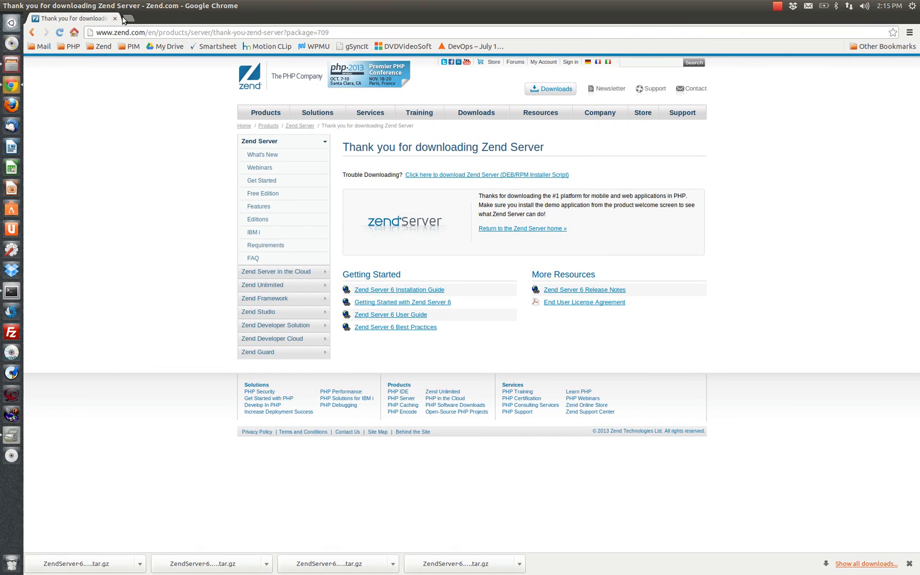
Step: Start entering localhost in a fresh Chrome tab's address bar
{"action": "left_click", "coordinate": [128, 18]}
{"action": "type", "text": "http://"}
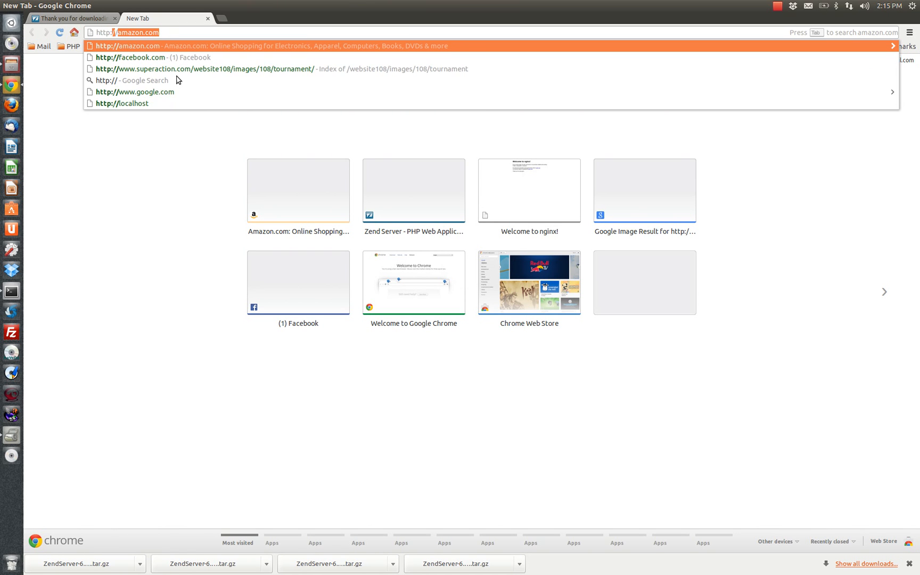
{"action": "type", "text": "locl"}
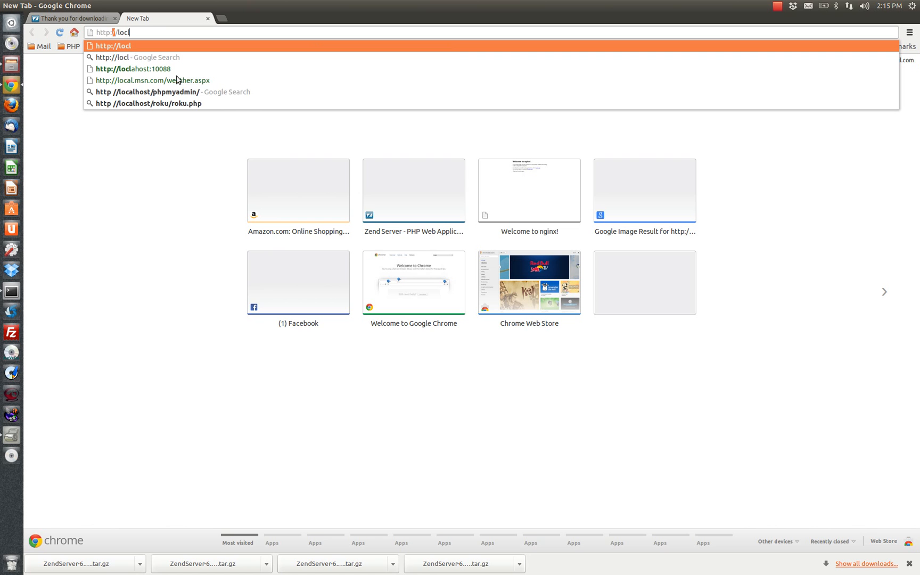
{"action": "type", "text": "host"}
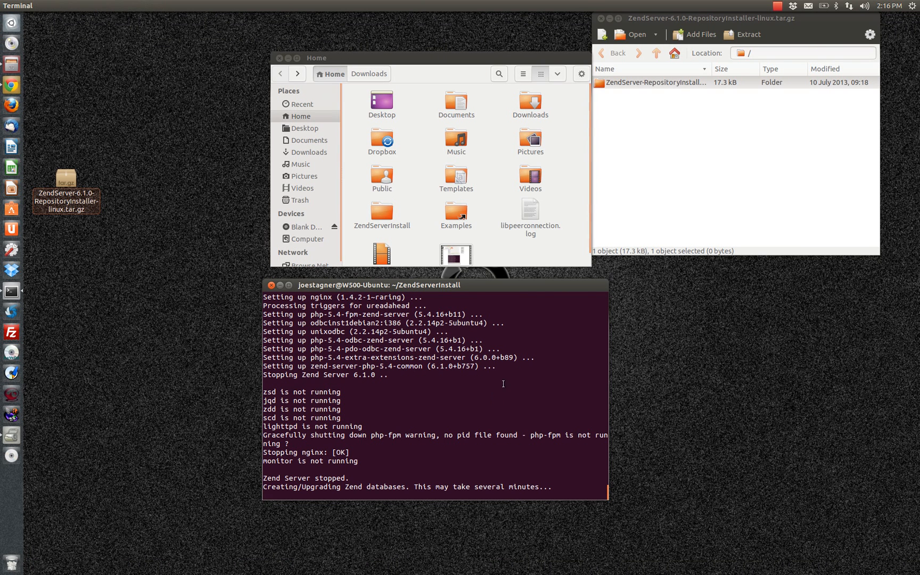
{"action": "mouse_move", "coordinate": [473, 268]}
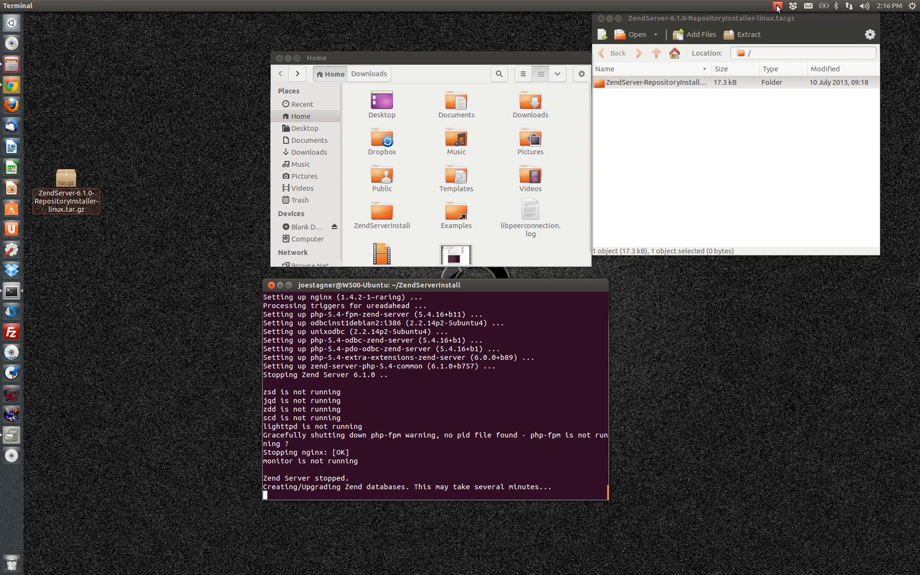
{"action": "left_click", "coordinate": [778, 7]}
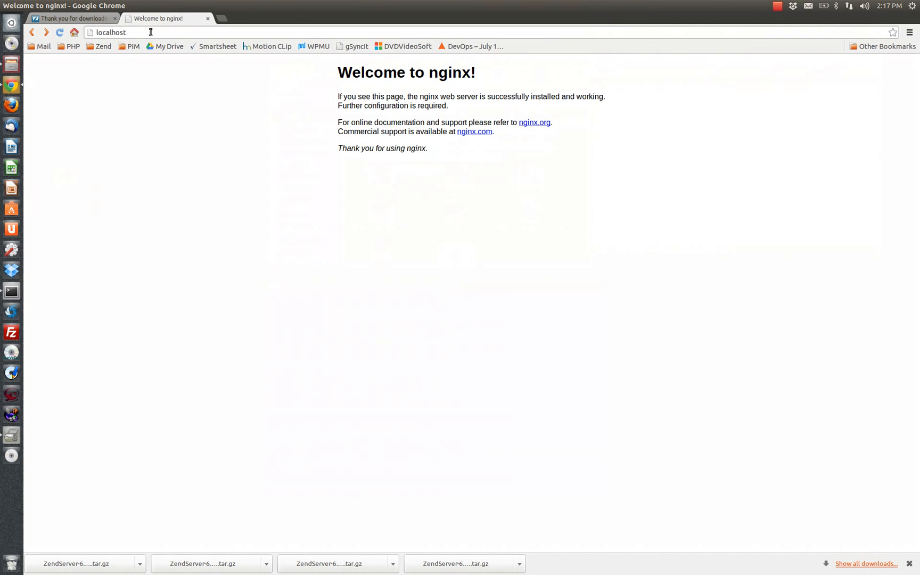
Step: Load localhost:10081/ZendServer, accept the license and choose the Development profile
{"action": "type", "text": "http://localhost:10081/ZendServer/"}
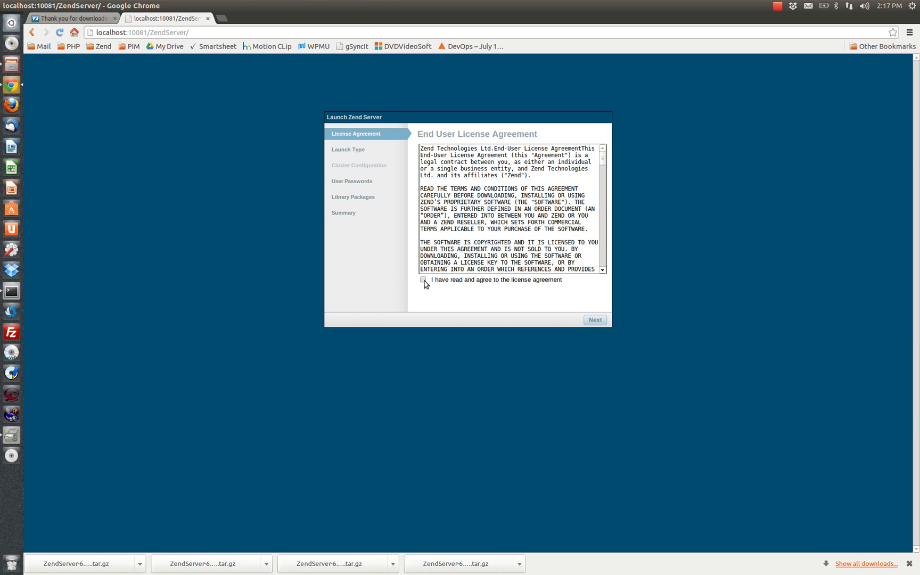
{"action": "left_click", "coordinate": [423, 279]}
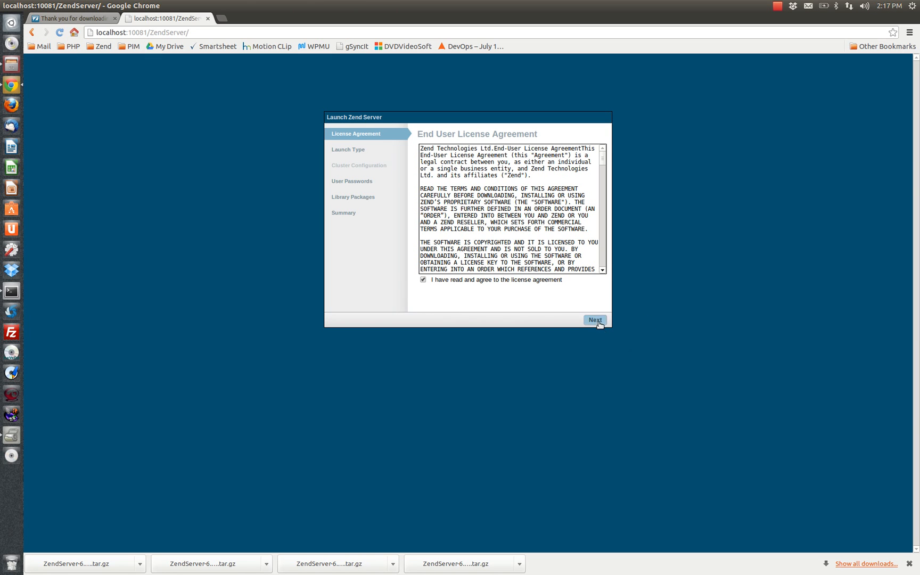
{"action": "left_click", "coordinate": [594, 320]}
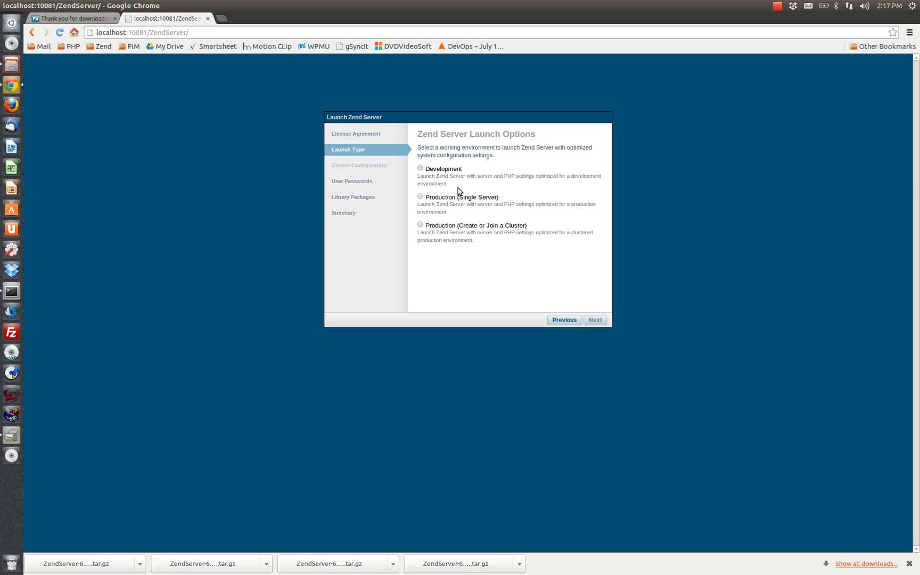
{"action": "left_click", "coordinate": [594, 320]}
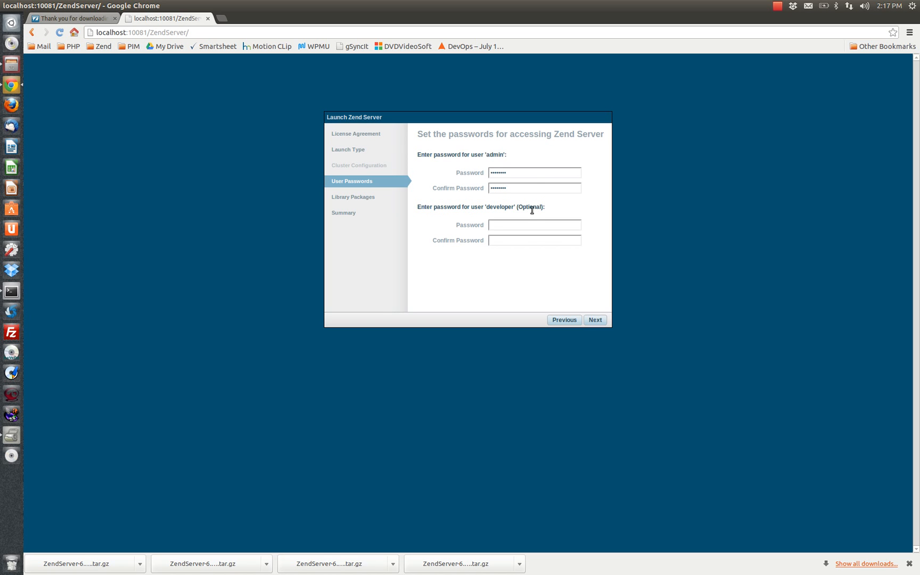
Step: Set the admin and developer passwords, deploy libraries and submit the summary
{"action": "type", "text": "•"}
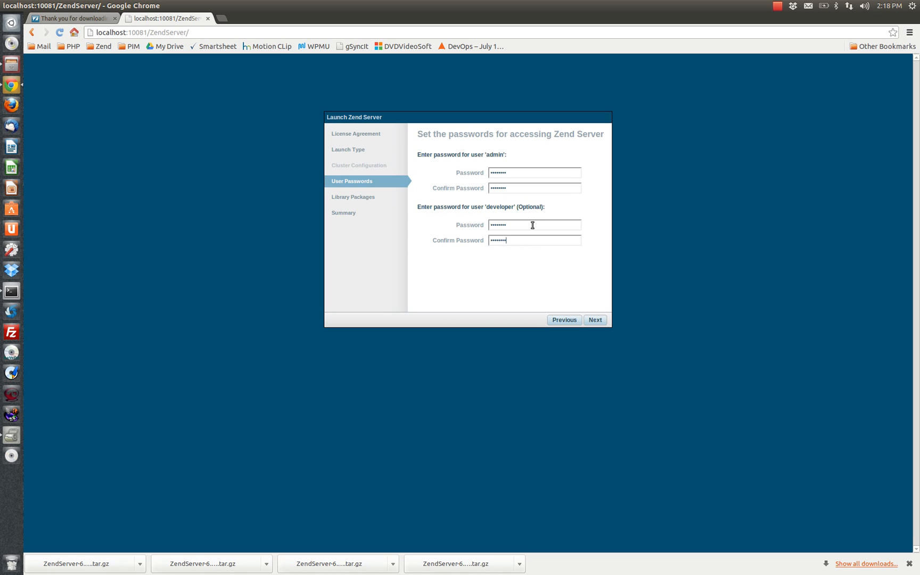
{"action": "left_click", "coordinate": [594, 320]}
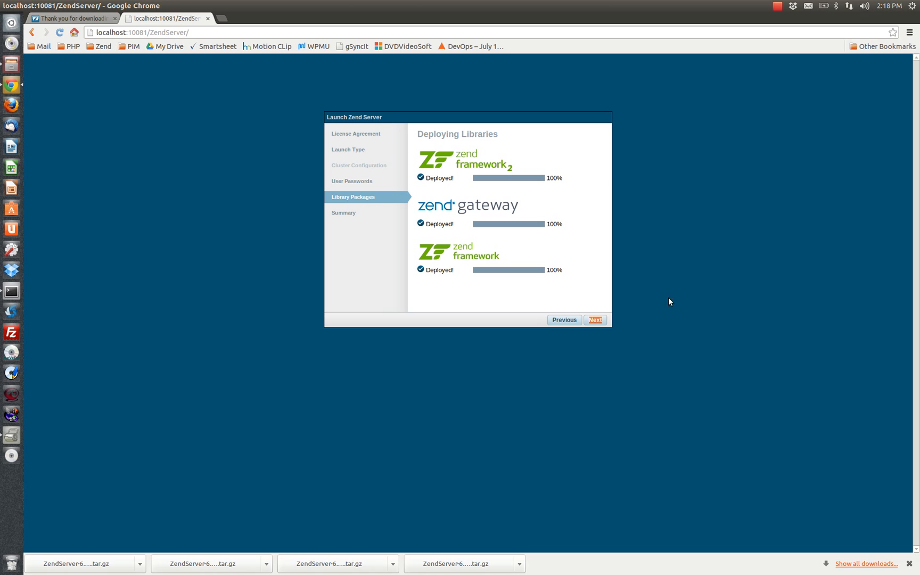
{"action": "left_click", "coordinate": [594, 319]}
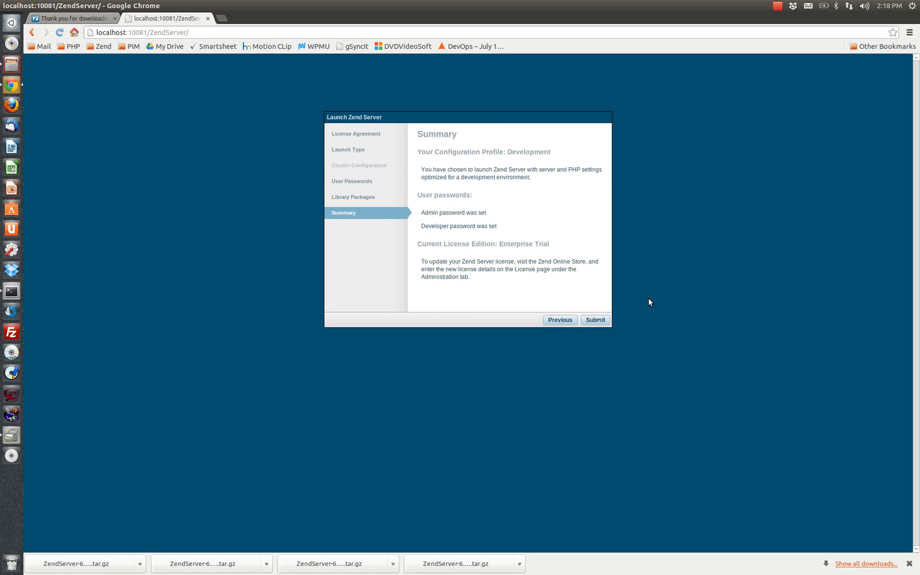
{"action": "left_click", "coordinate": [594, 319]}
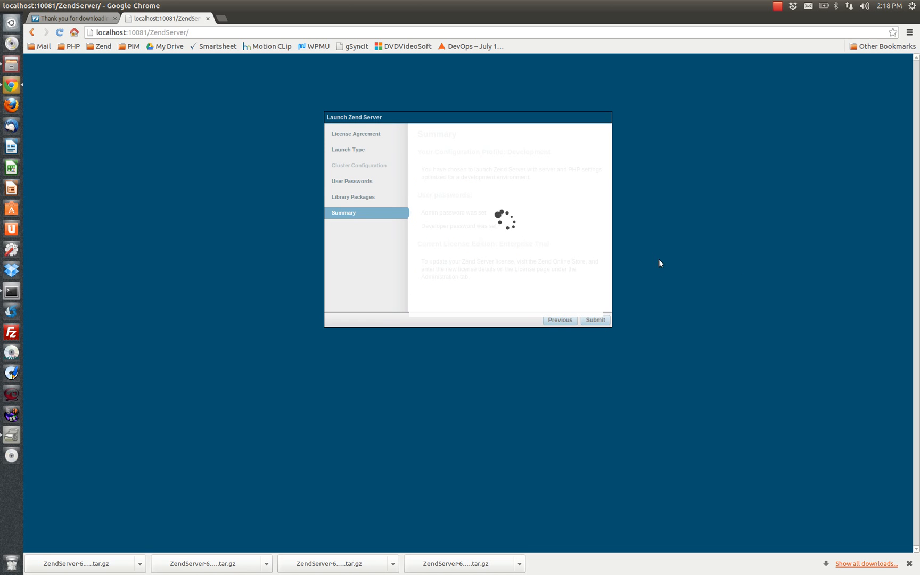
{"action": "mouse_move", "coordinate": [655, 260]}
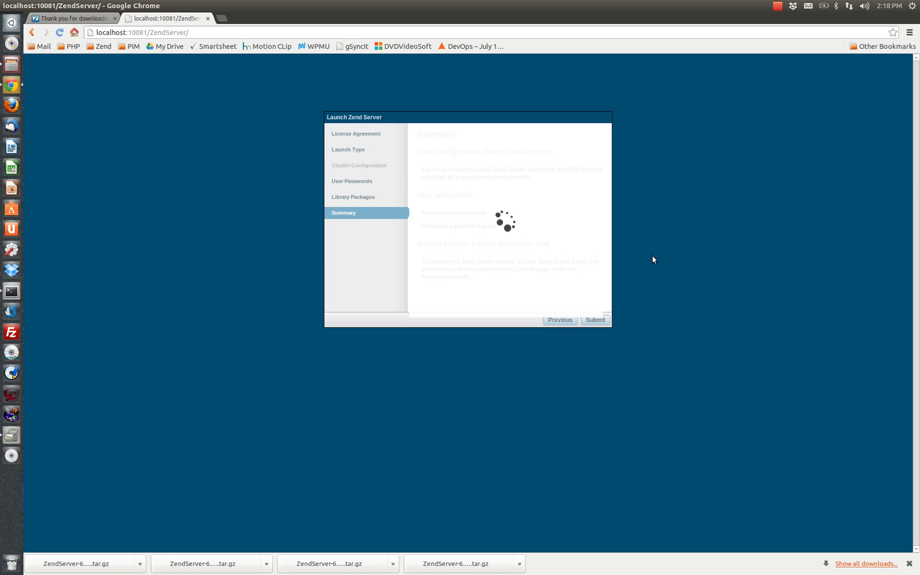
{"action": "mouse_move", "coordinate": [670, 266]}
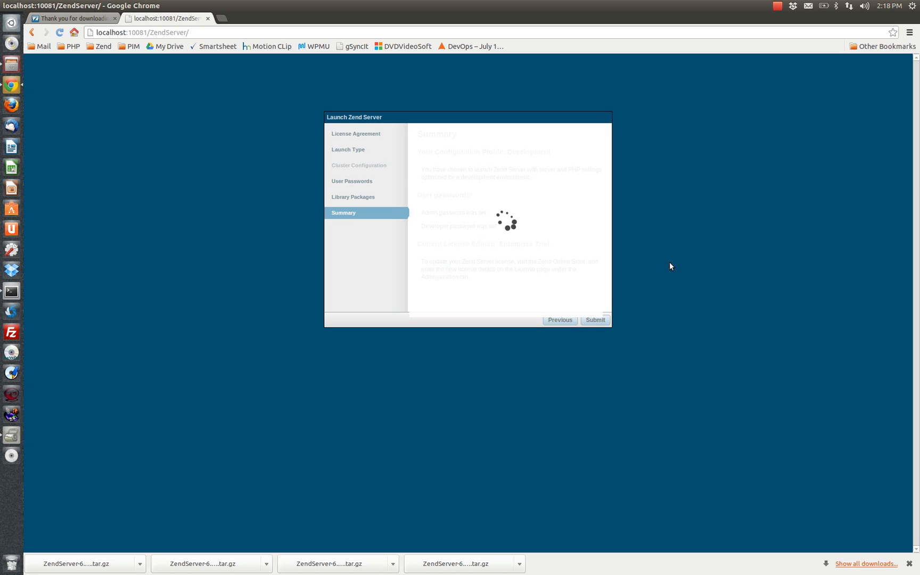
{"action": "mouse_move", "coordinate": [598, 294]}
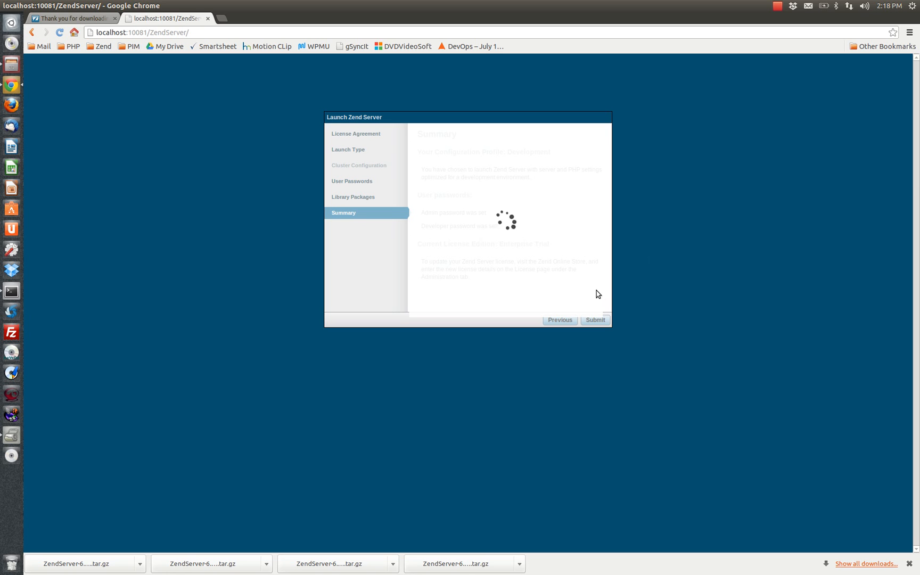
{"action": "mouse_move", "coordinate": [619, 183]}
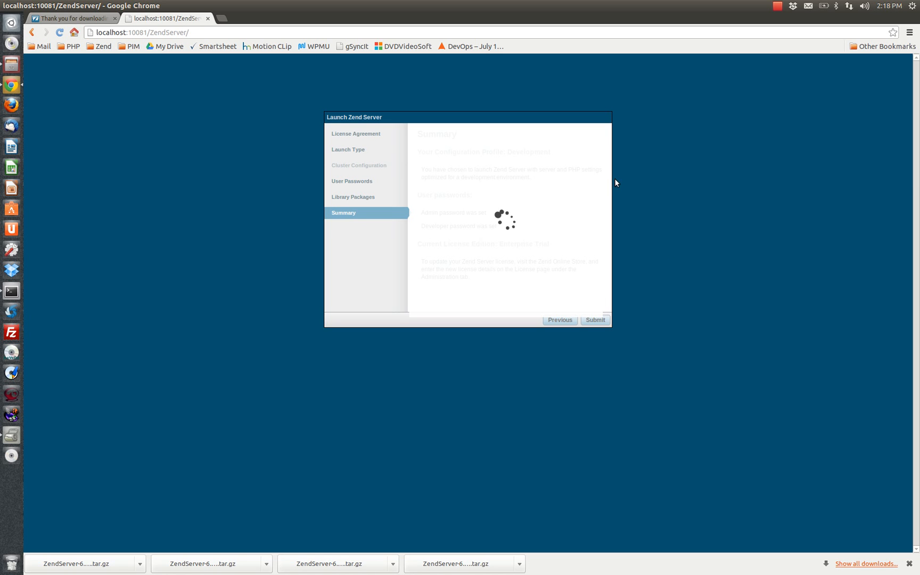
{"action": "mouse_move", "coordinate": [800, 135]}
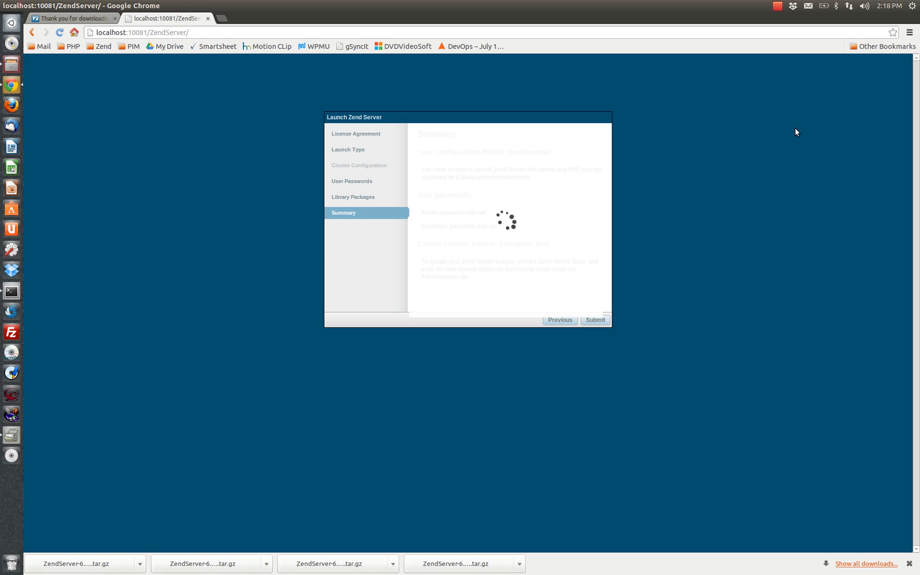
Step: Close the wizard and land on the Overview Dashboard with no critical events
{"action": "left_click", "coordinate": [594, 320]}
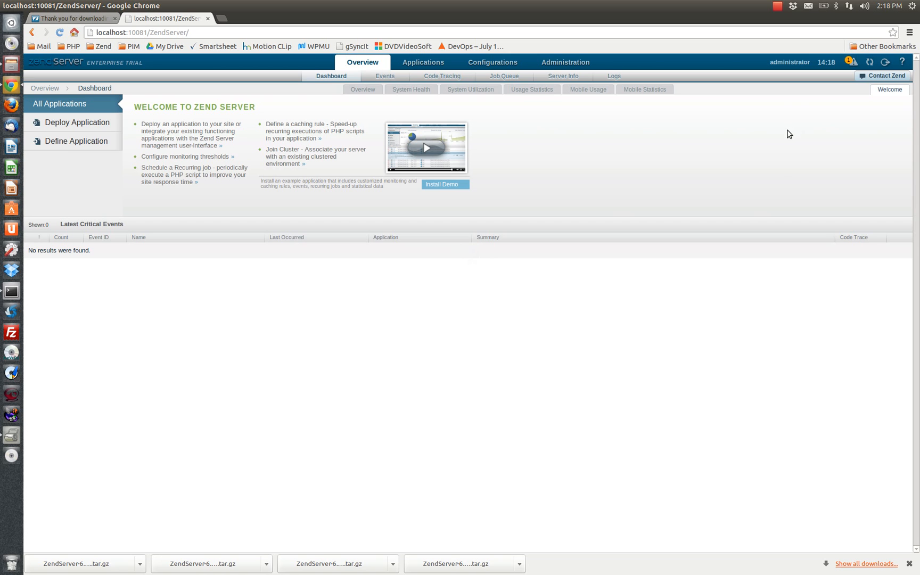
{"action": "mouse_move", "coordinate": [791, 104]}
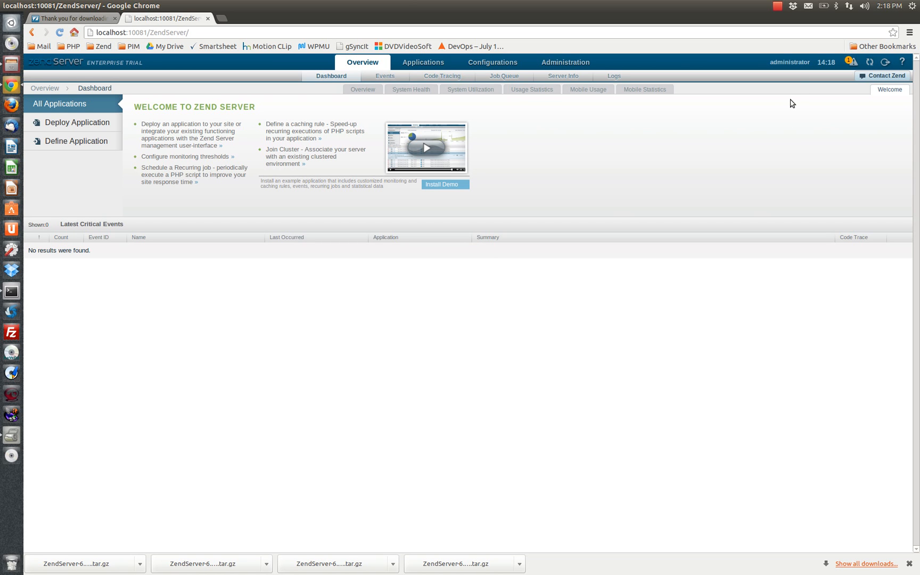
{"action": "mouse_move", "coordinate": [778, 8]}
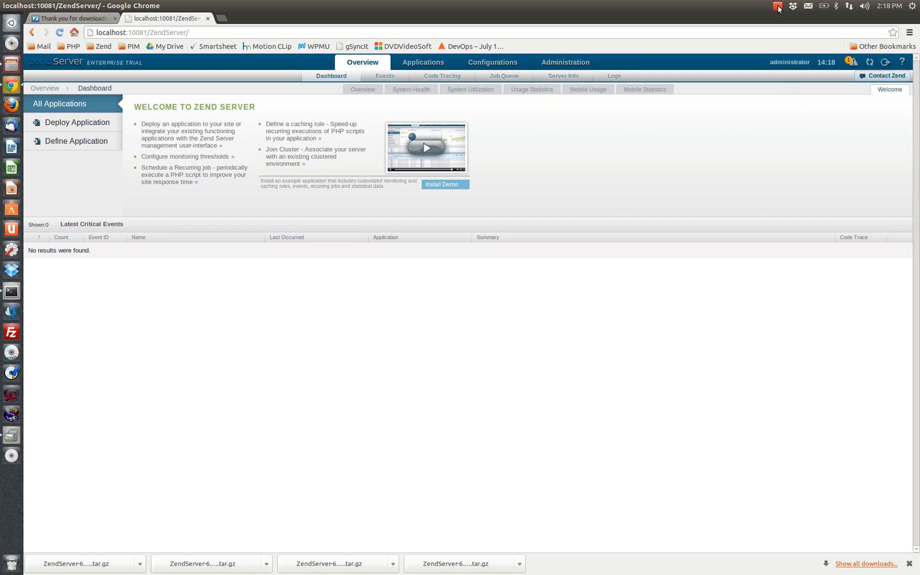